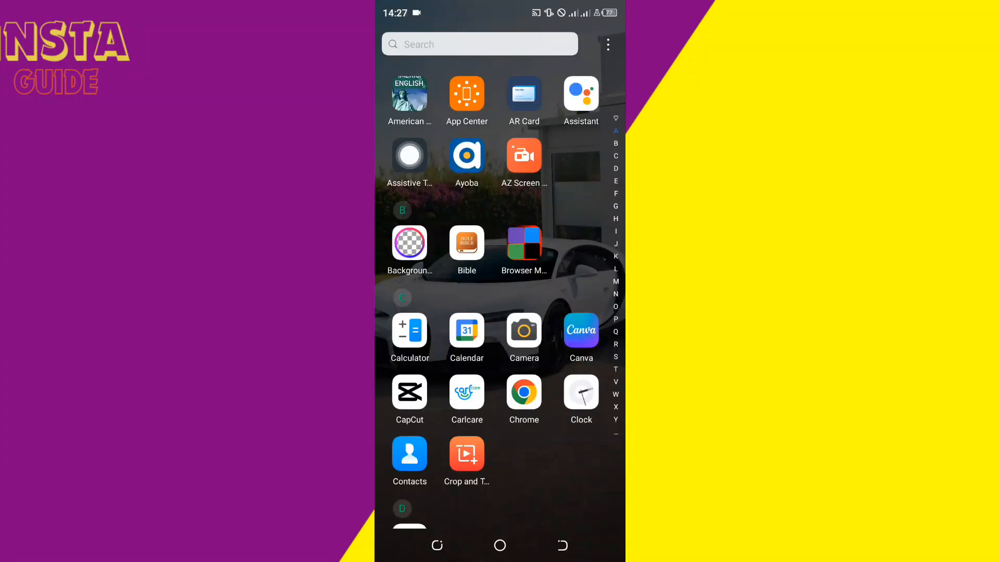
Scroll the app drawer from the A apps through P down to the S section
scroll("down", 3)
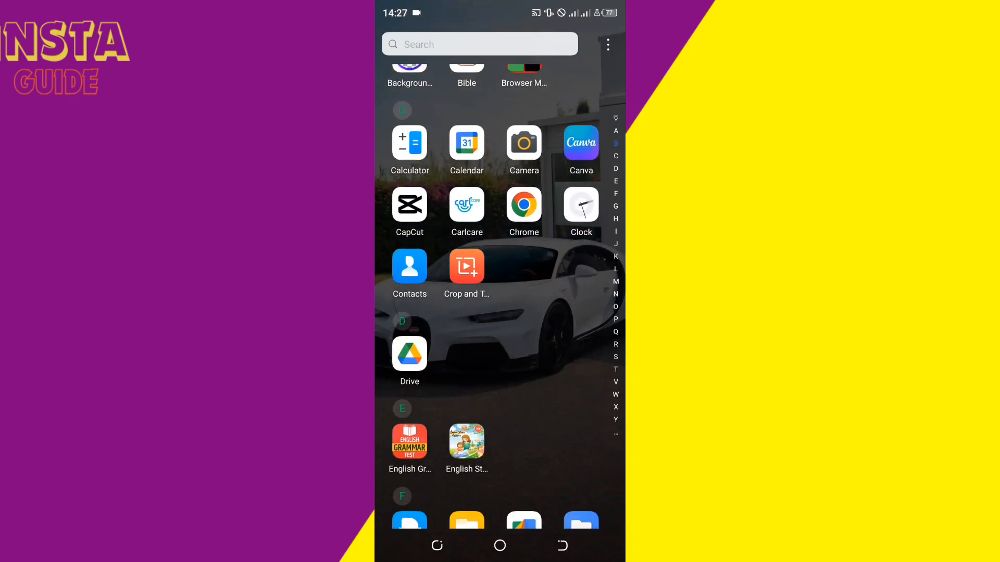
scroll("down", 3)
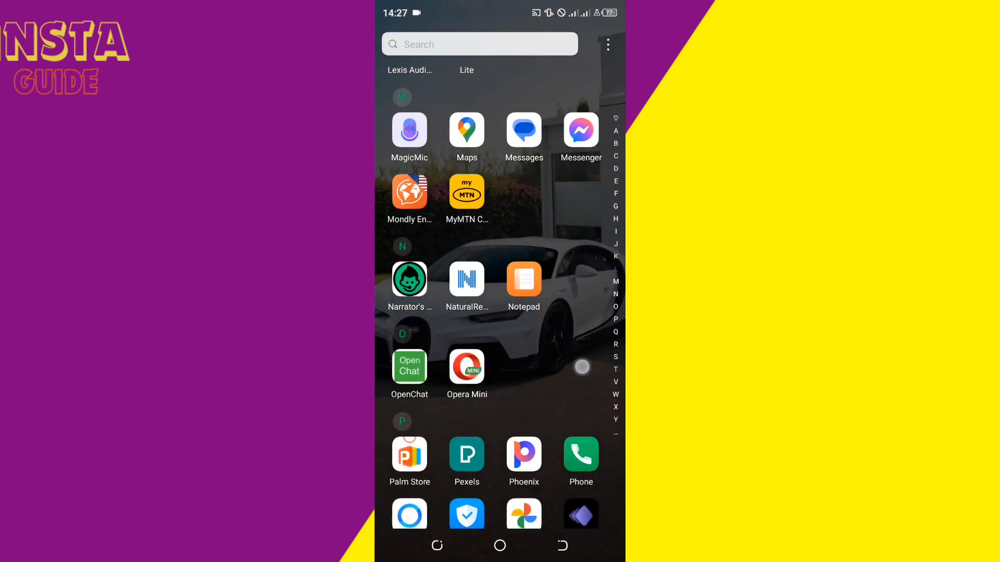
scroll("down", 3)
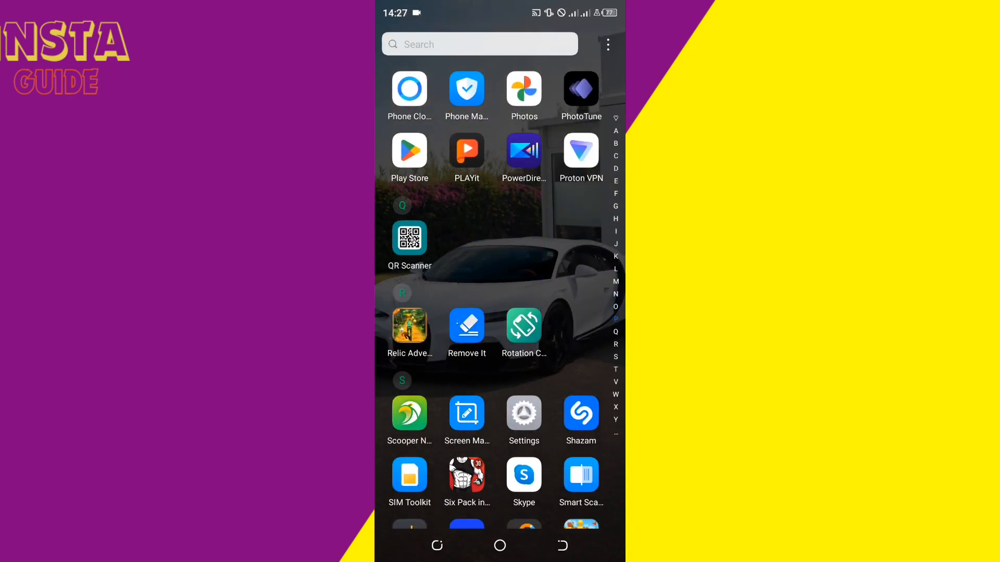
Go from Settings through App management and App settings to CapCut's app info page
left_click(523, 421)
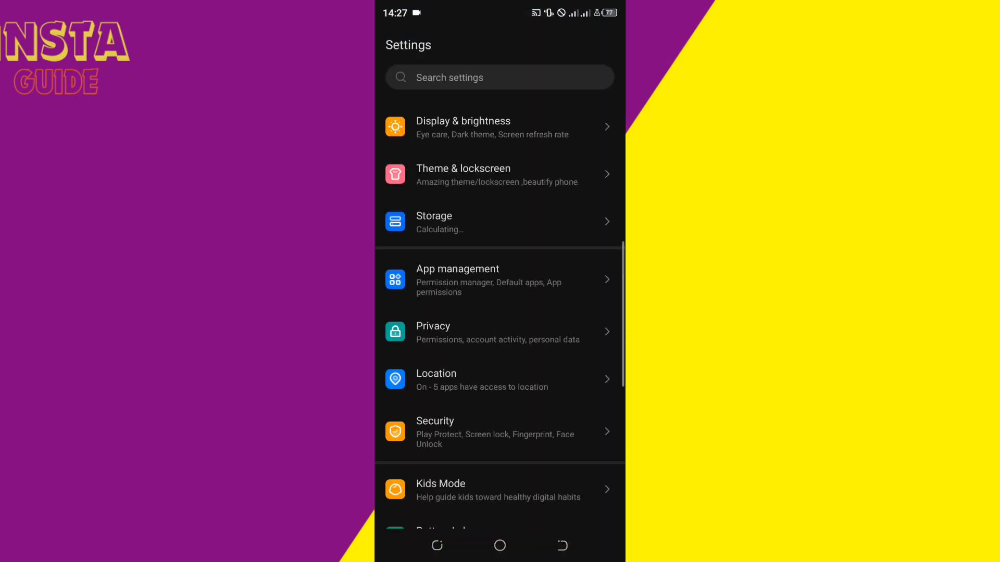
left_click(499, 279)
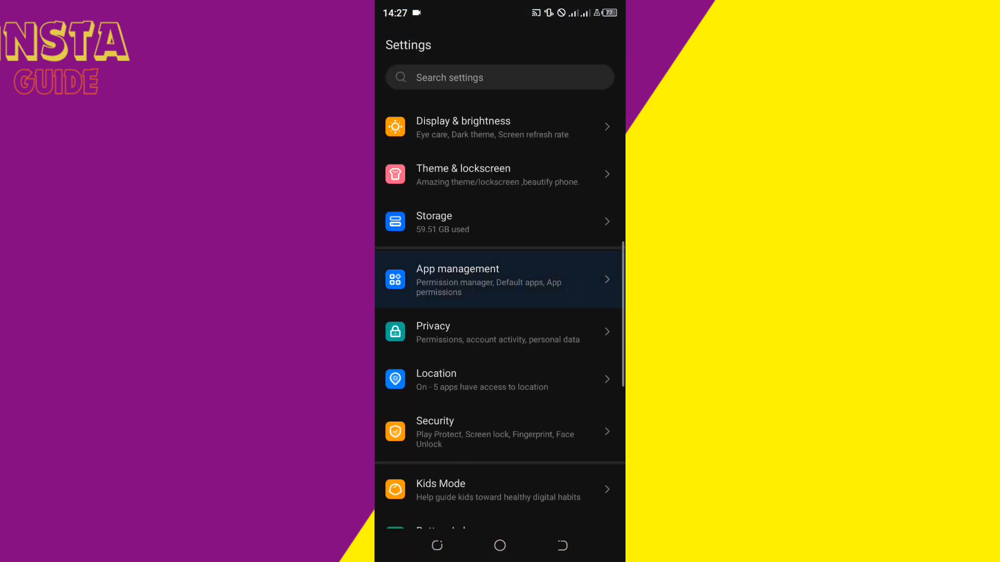
left_click(499, 279)
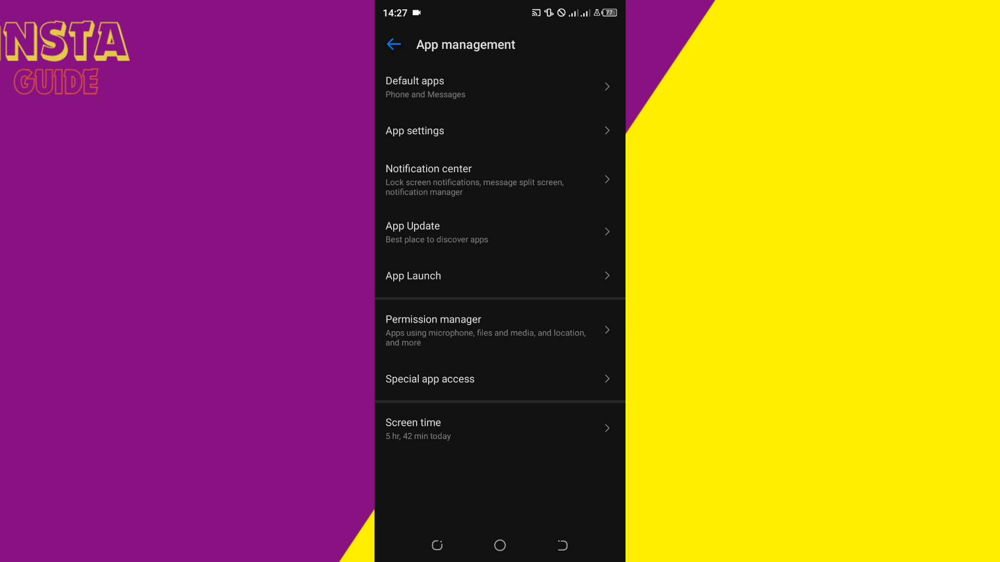
left_click(500, 130)
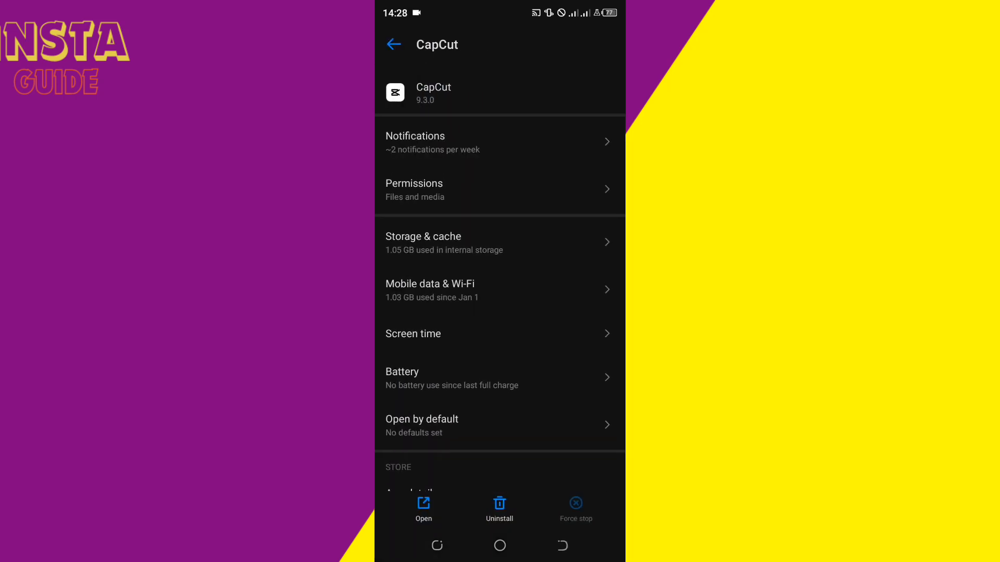
Clear CapCut's cache, force stop it, then search the app drawer for 'Pl' to find Play Store
left_click(517, 250)
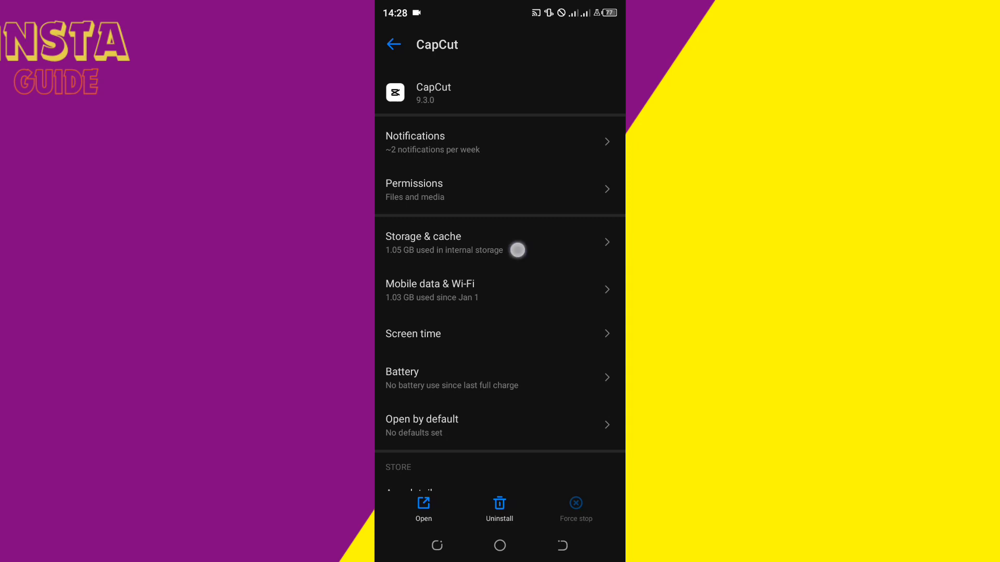
left_click(423, 243)
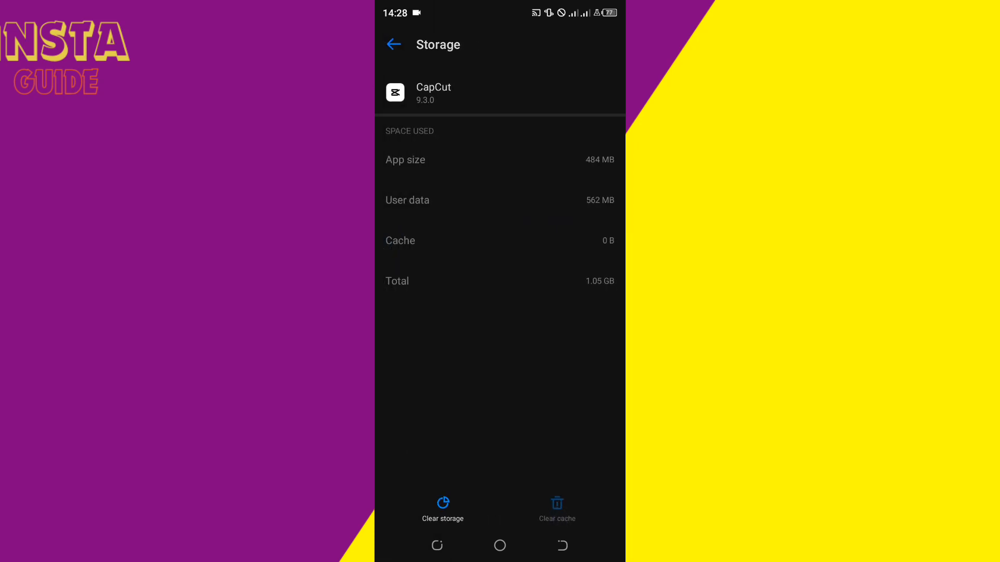
left_click(394, 44)
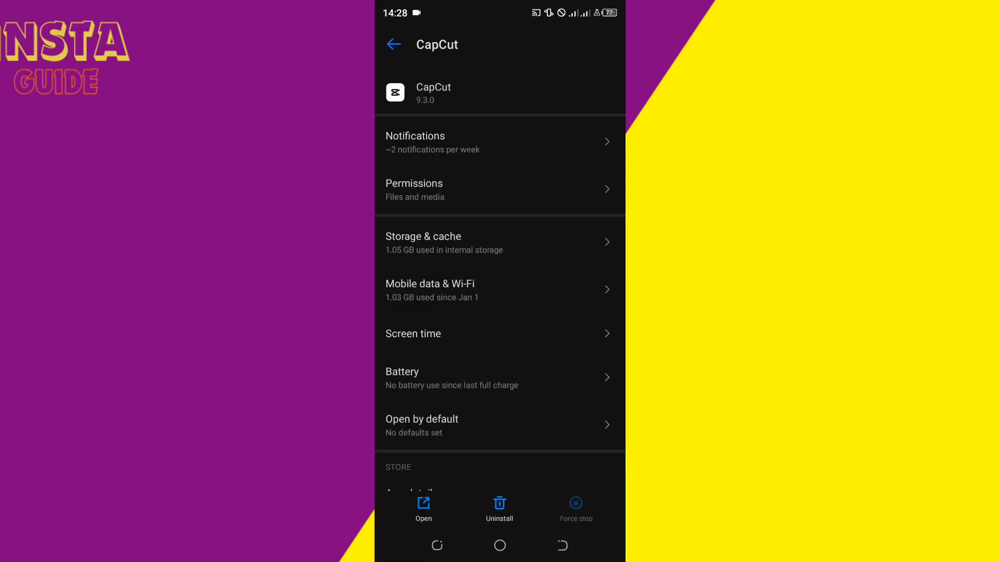
left_click(394, 43)
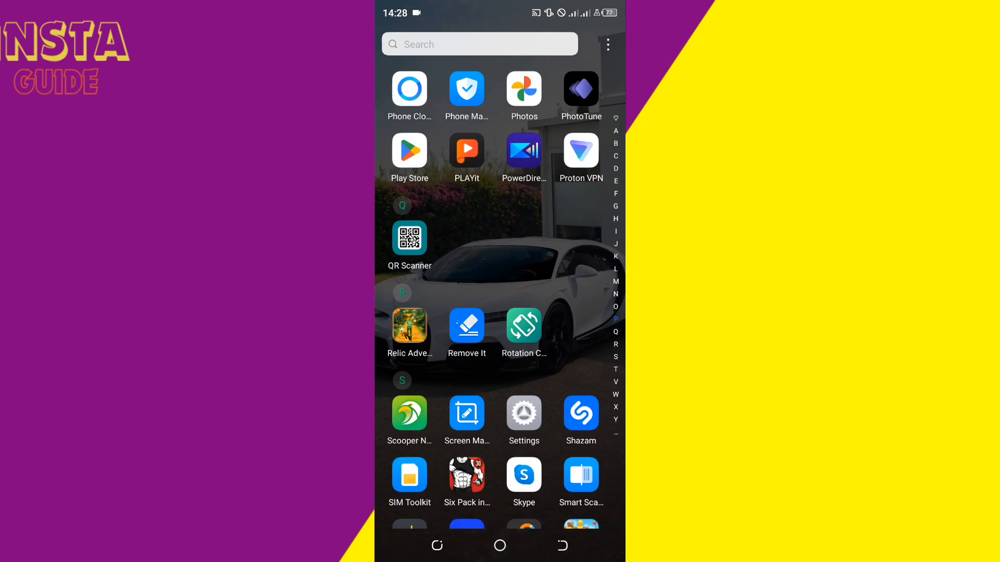
type("Pl")
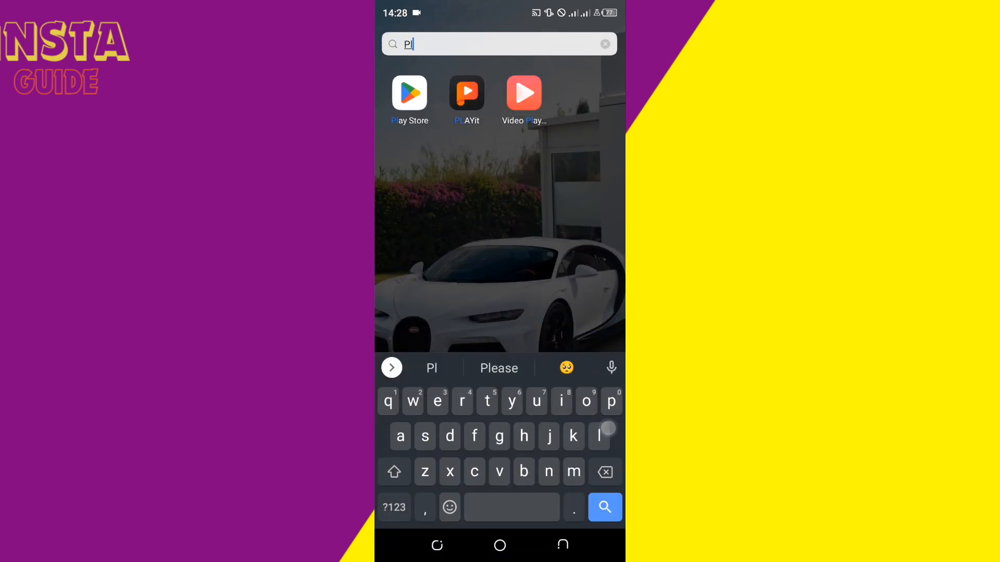